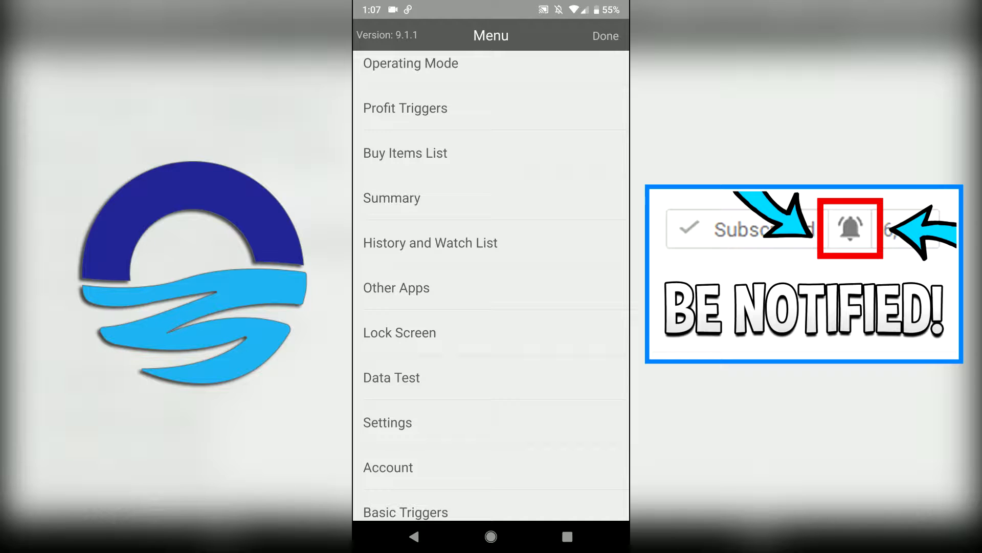
- Open the Buy Items List from the Menu and scroll through the saved books and barcode scanner entries
left_click(405, 153)
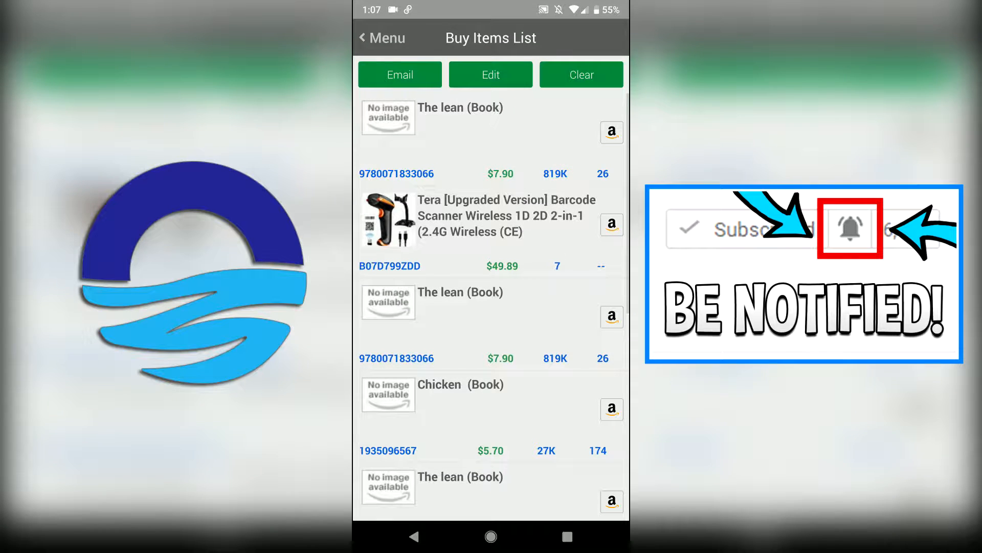
scroll("down", 3)
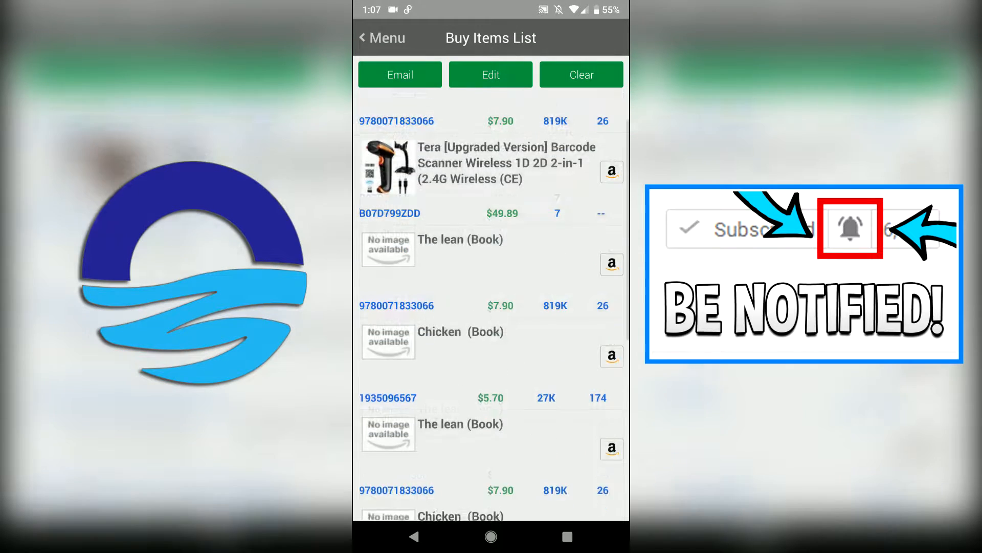
scroll("down", 3)
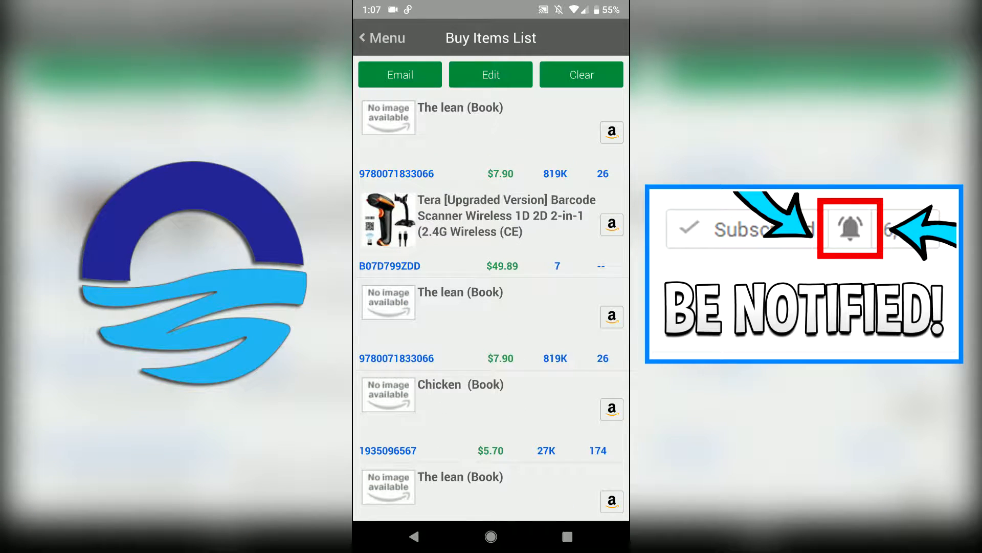